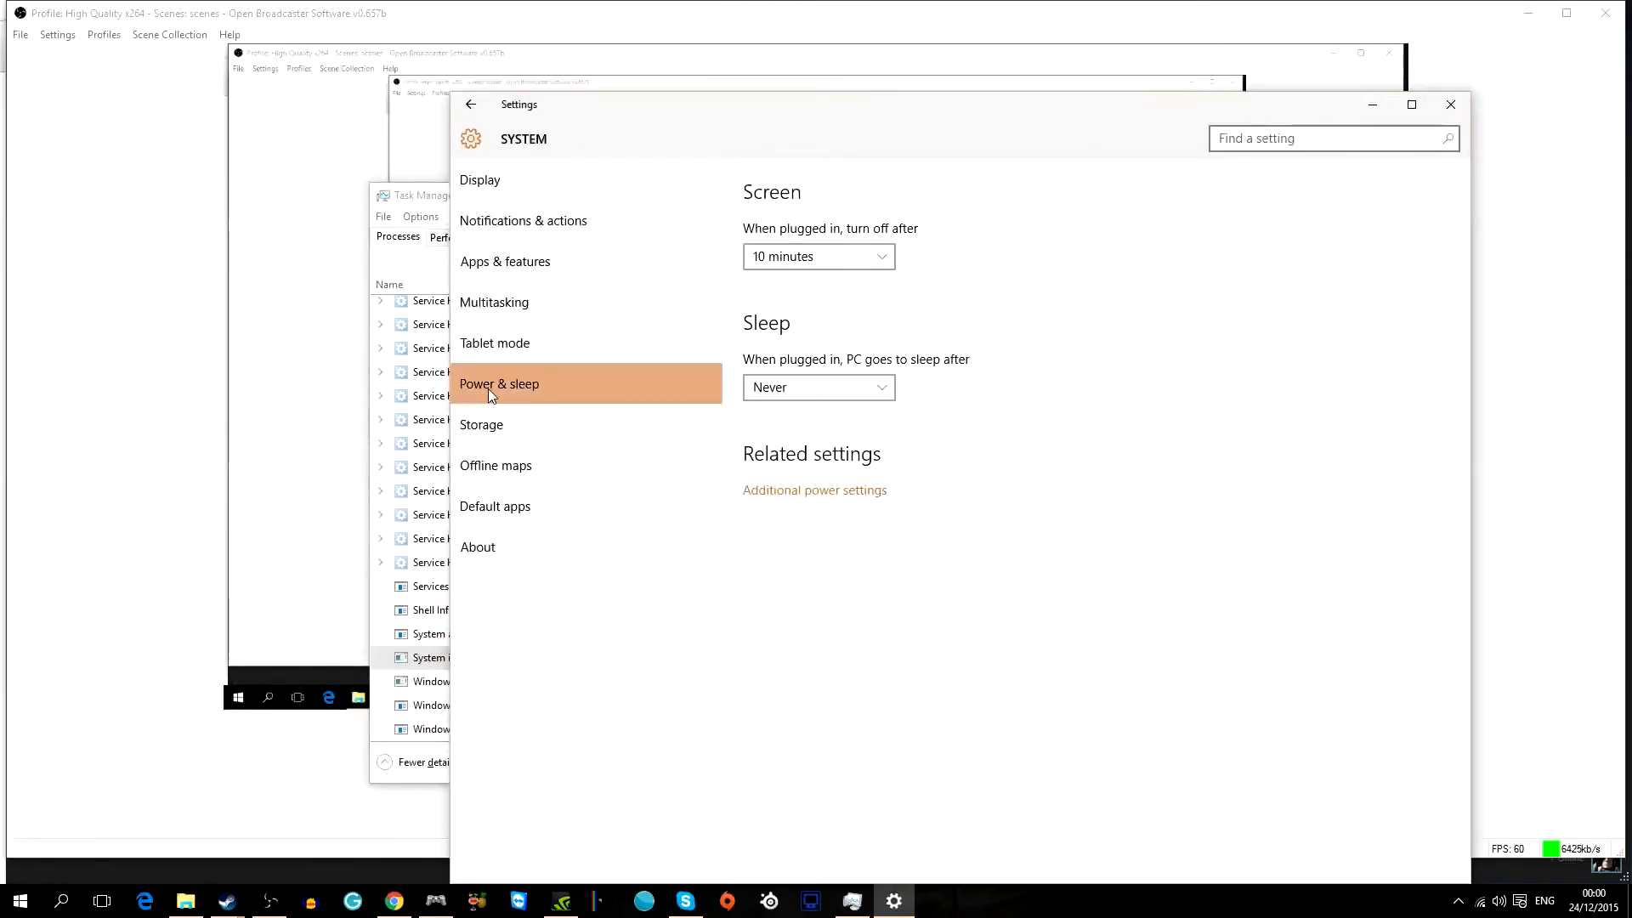
{"action": "mouse_move", "coordinate": [805, 493]}
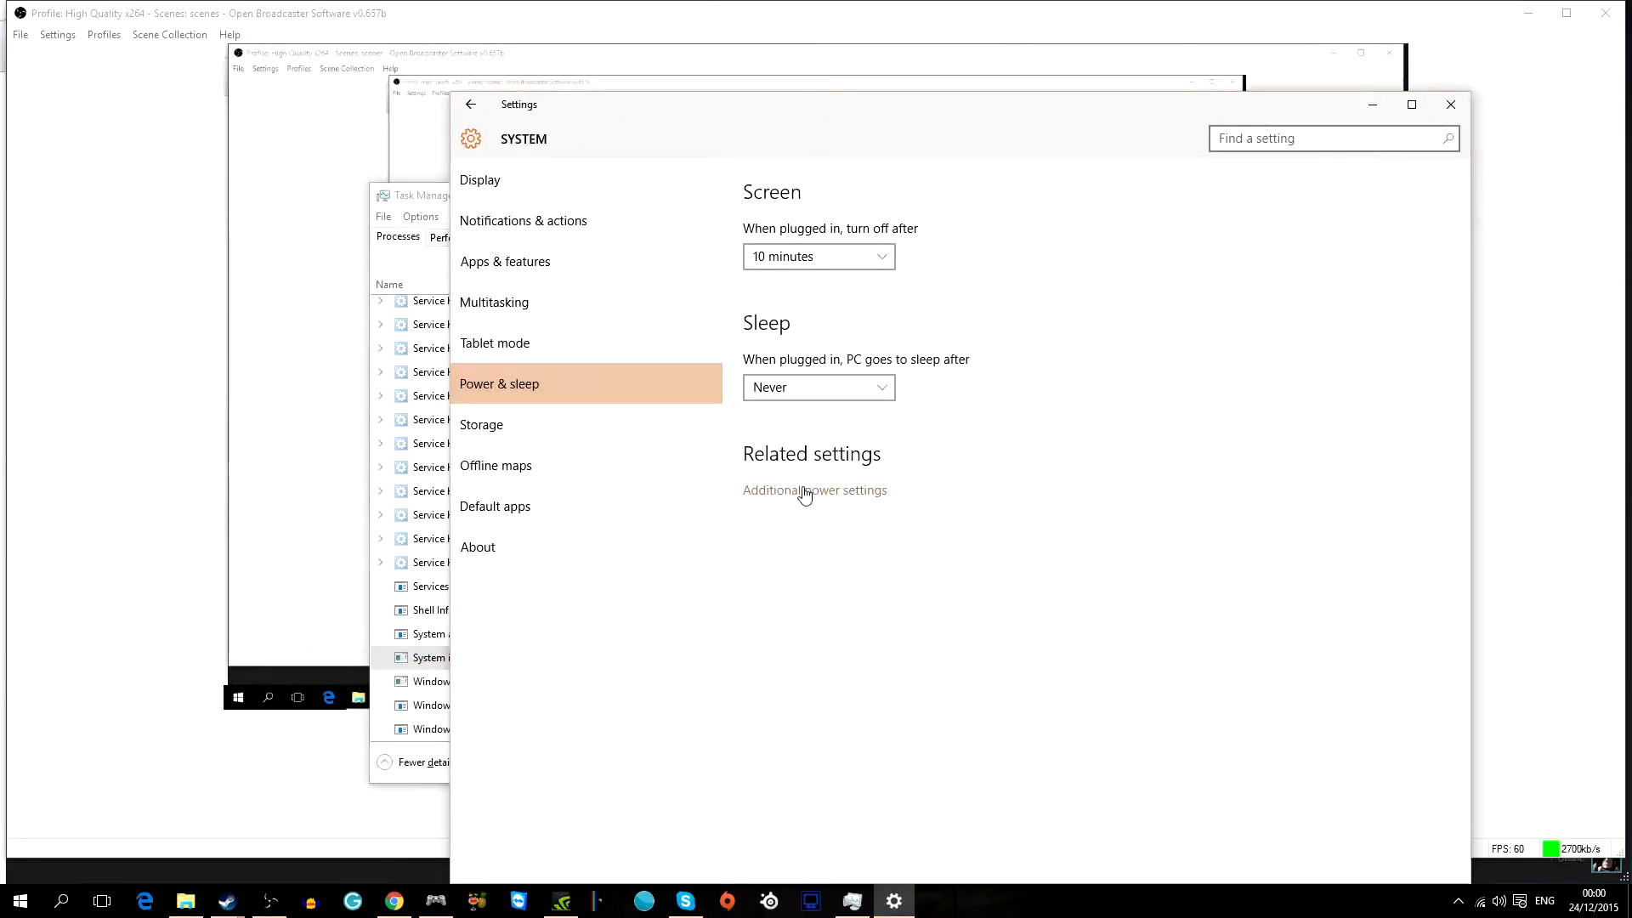
Open Additional power settings to reach Power Options listing the Balanced and Power saver plans.
{"action": "left_click", "coordinate": [814, 490]}
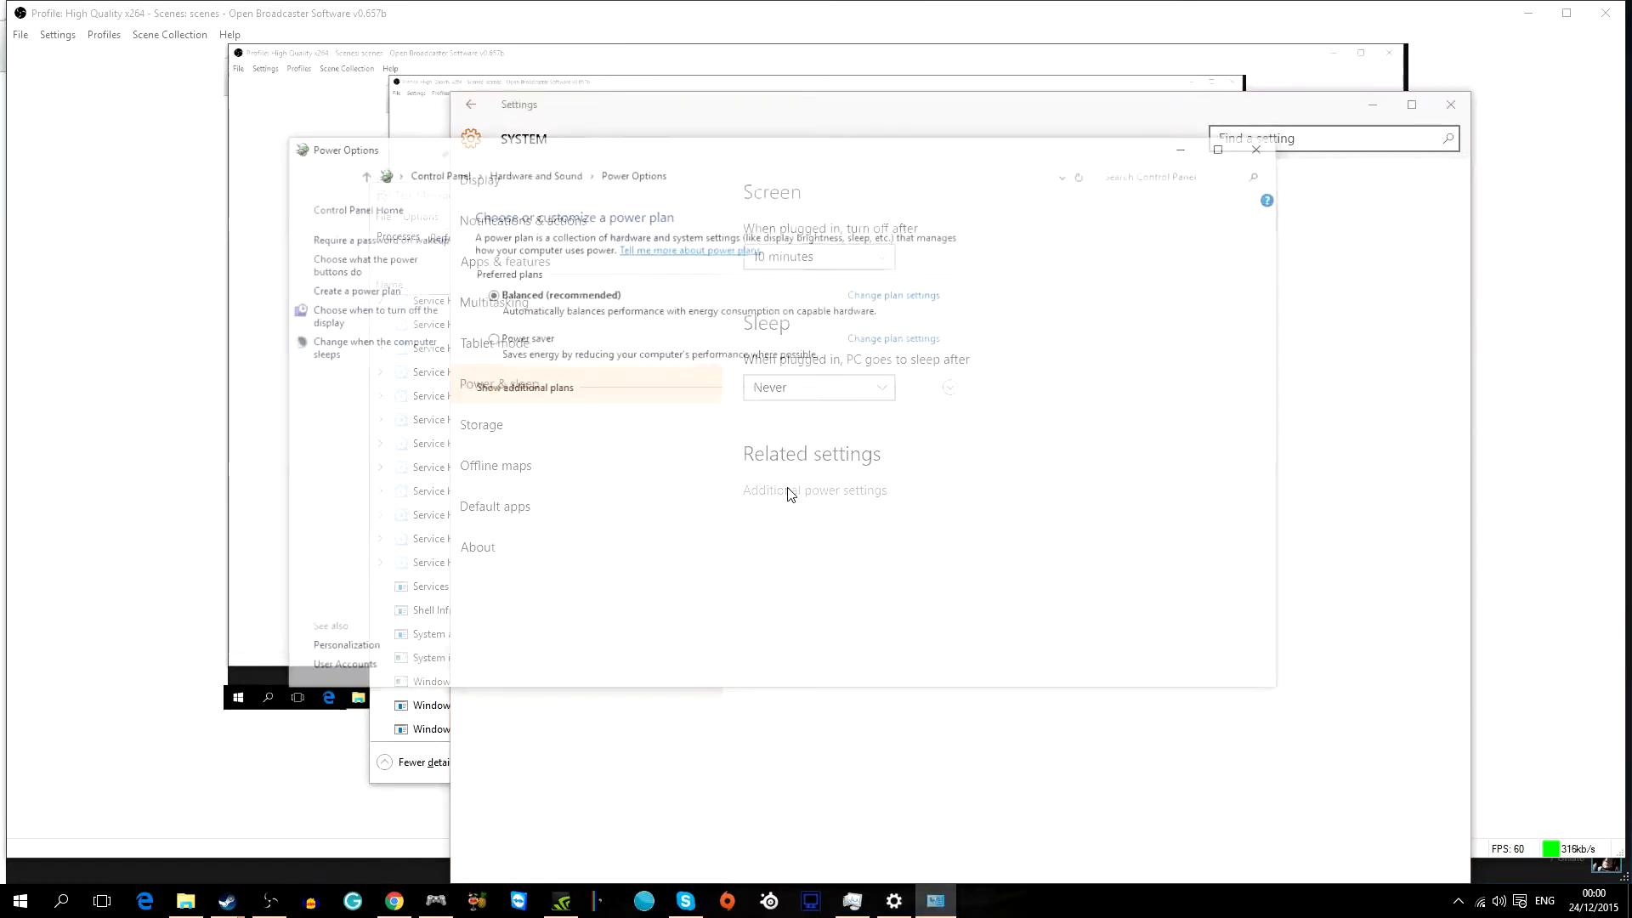
{"action": "left_click", "coordinate": [337, 145]}
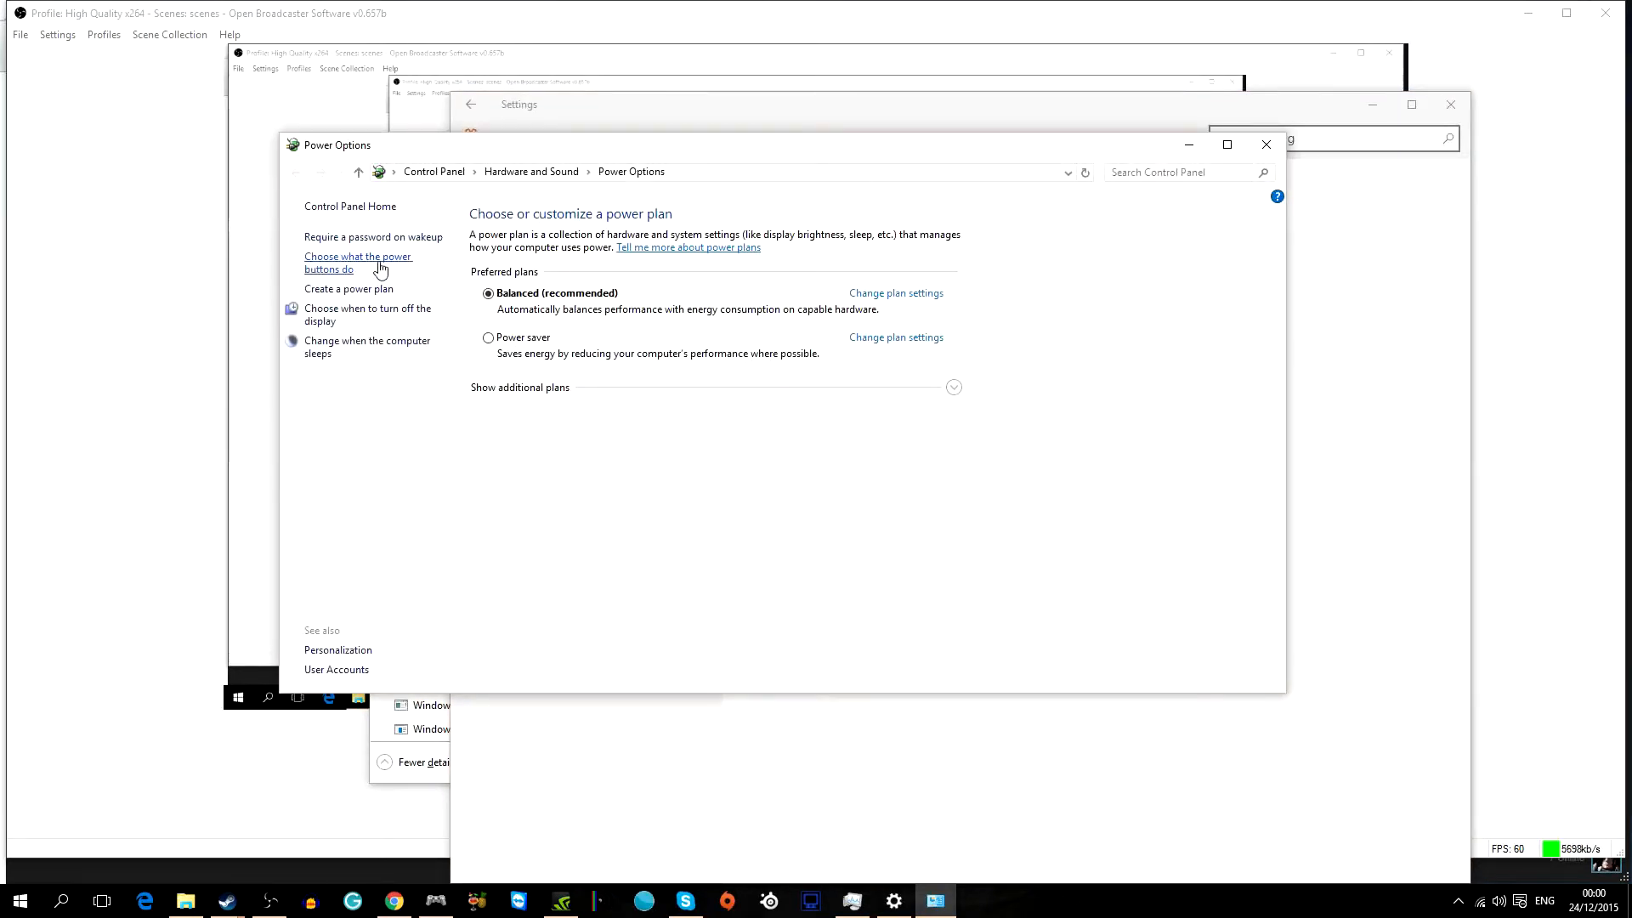
Unlock the power button settings and untick 'Turn on fast startup'.
{"action": "left_click", "coordinate": [358, 263]}
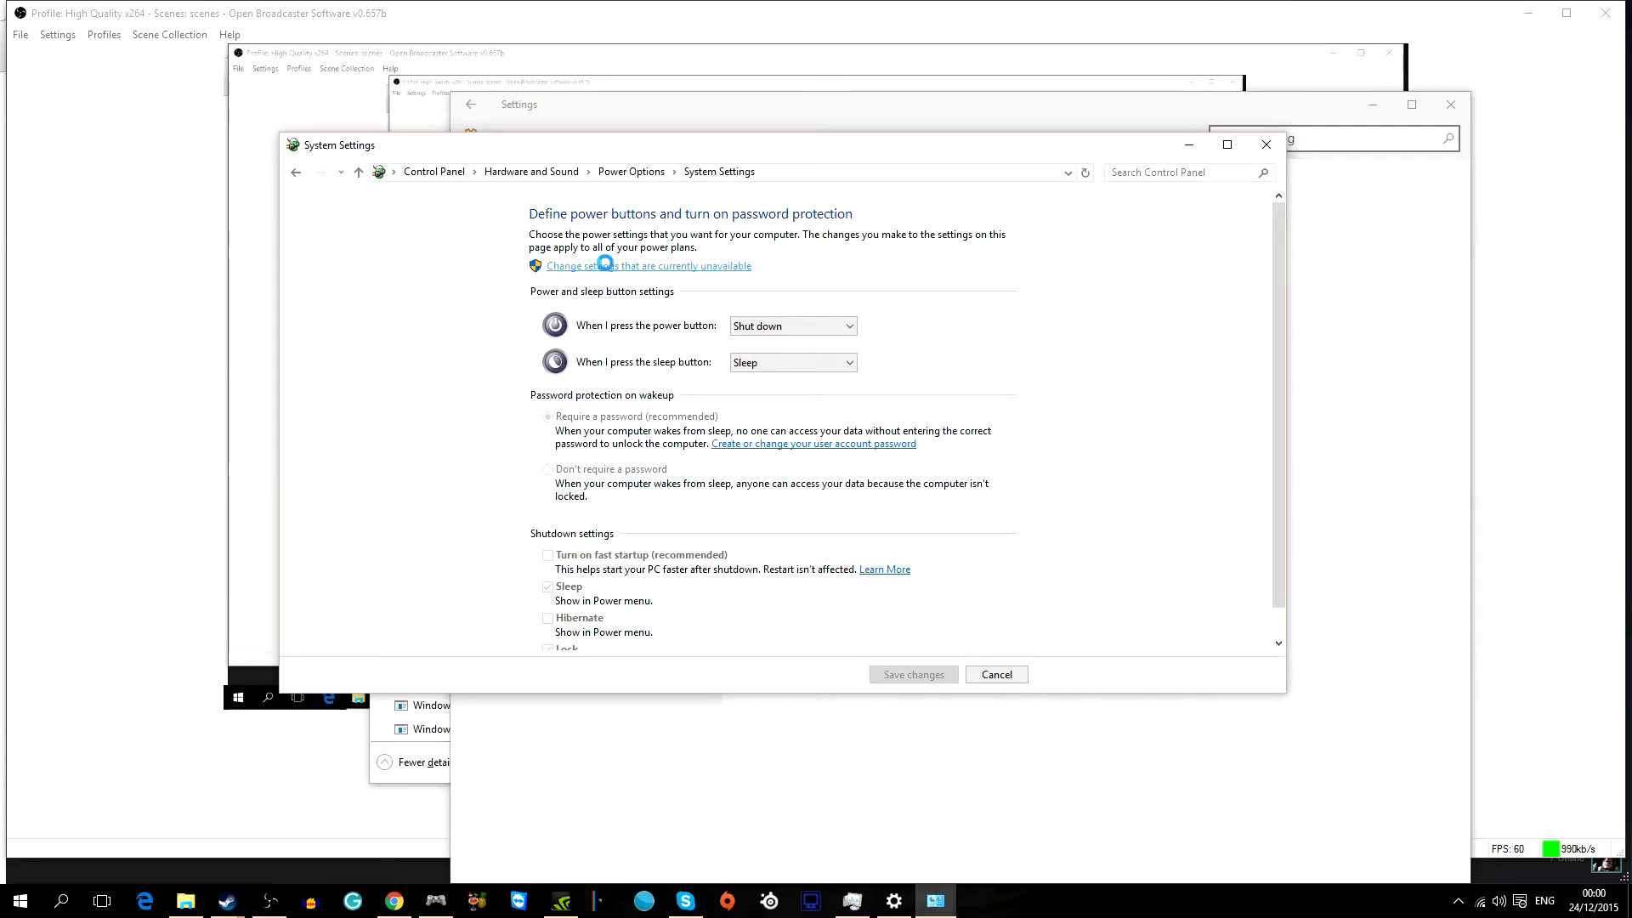
{"action": "left_click", "coordinate": [616, 265]}
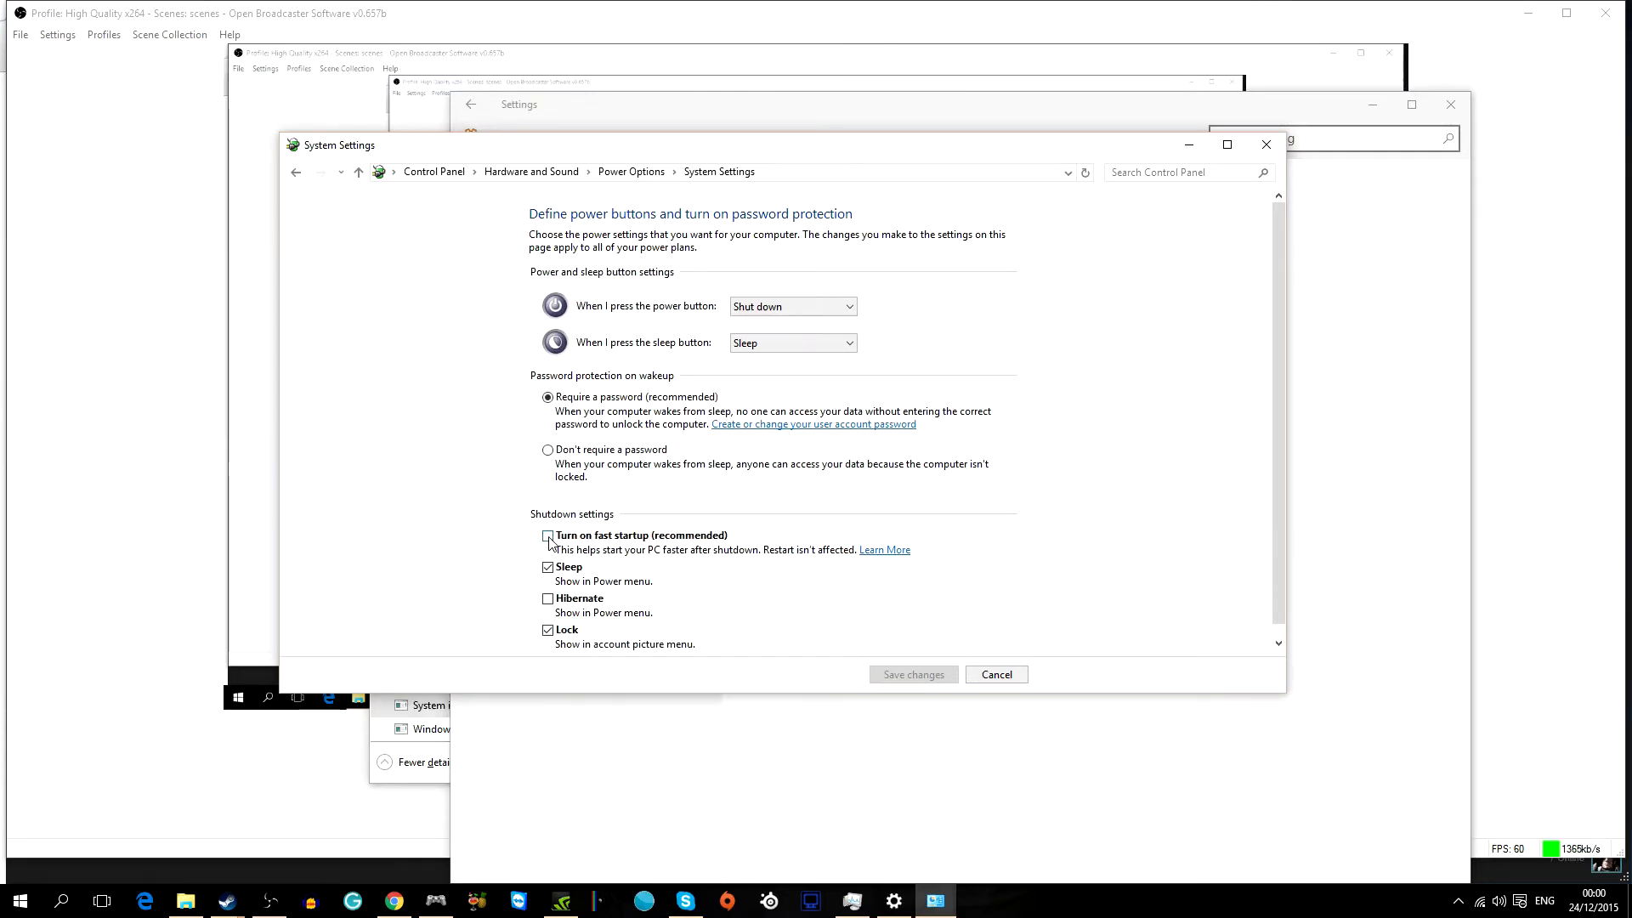
{"action": "left_click", "coordinate": [548, 535]}
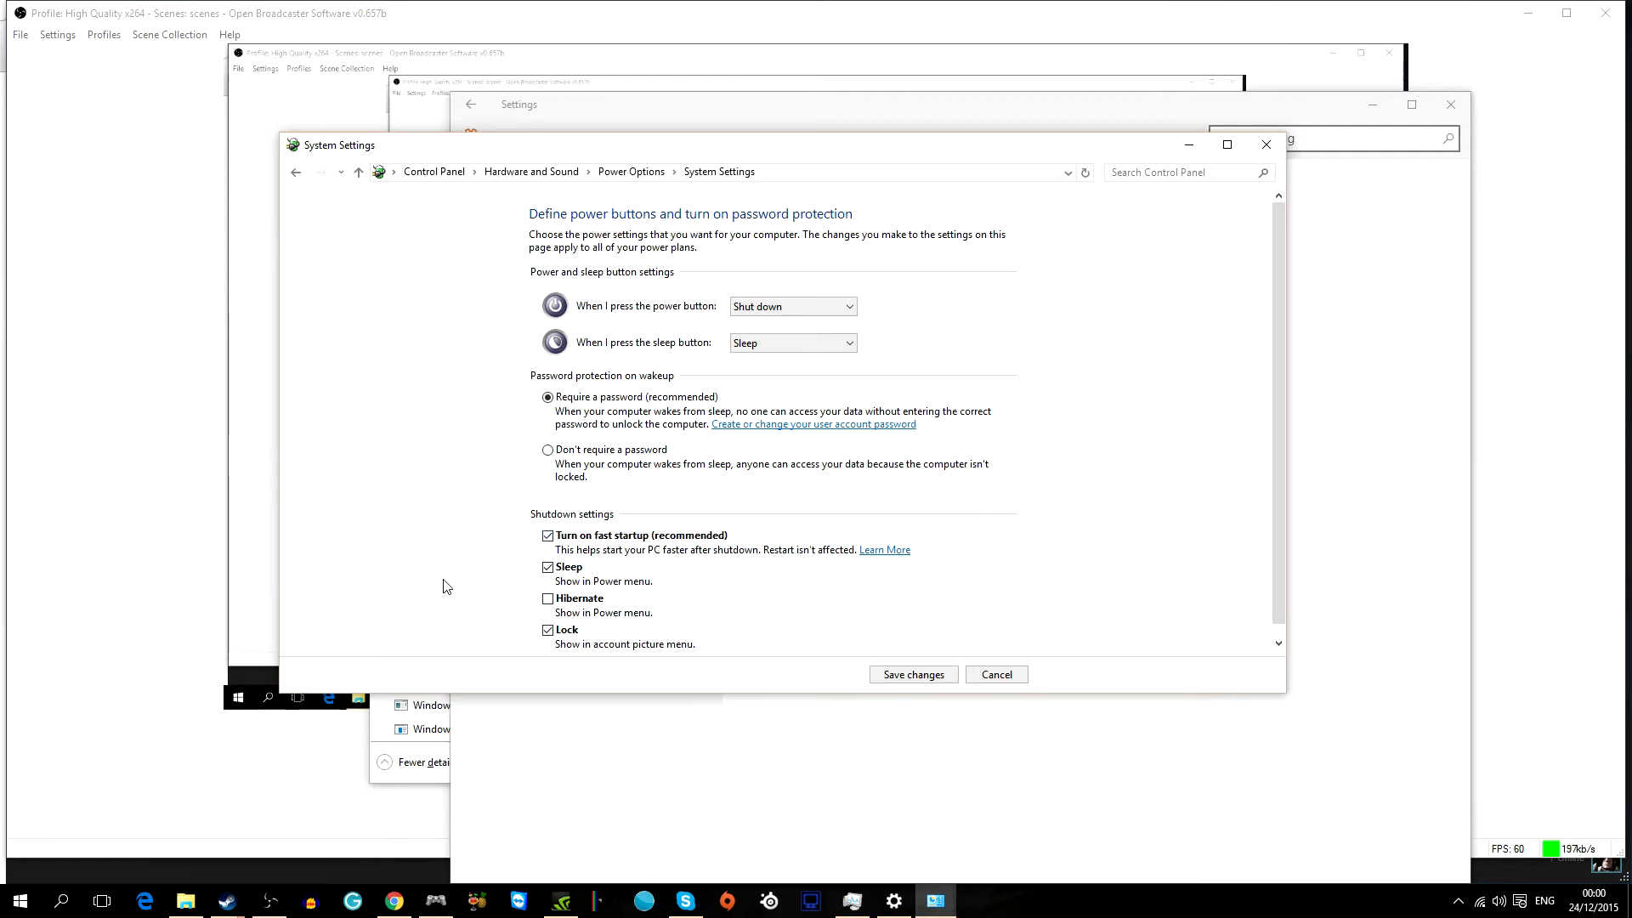
{"action": "left_click", "coordinate": [548, 535]}
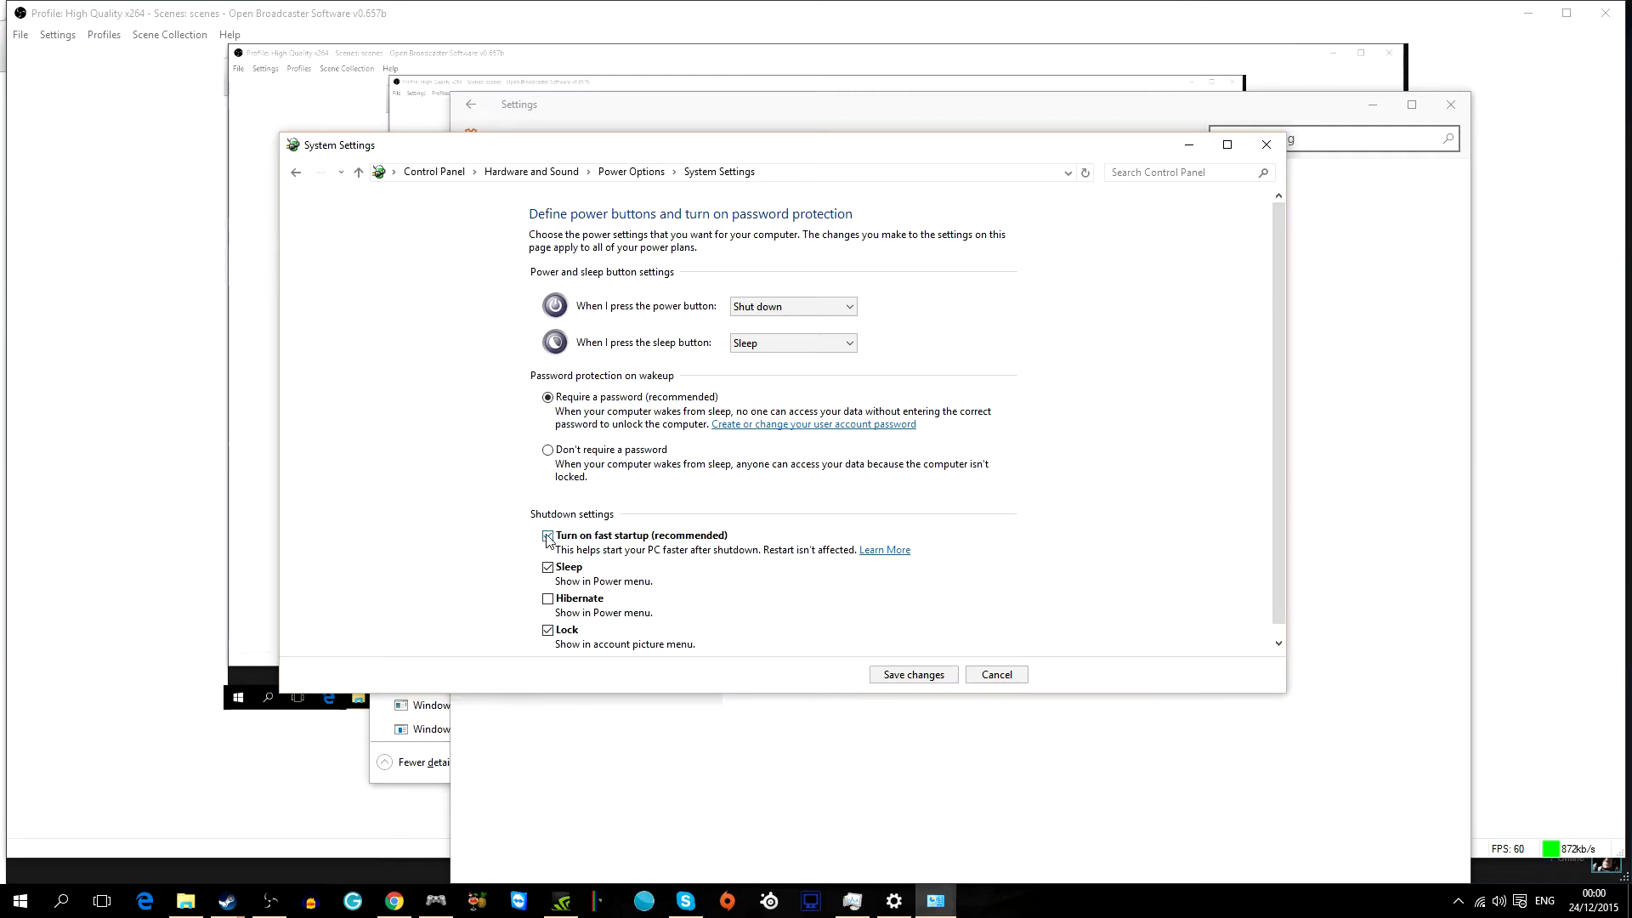
Save the shutdown settings and show the Start menu's Sleep, Shut down and Restart options.
{"action": "left_click", "coordinate": [547, 535]}
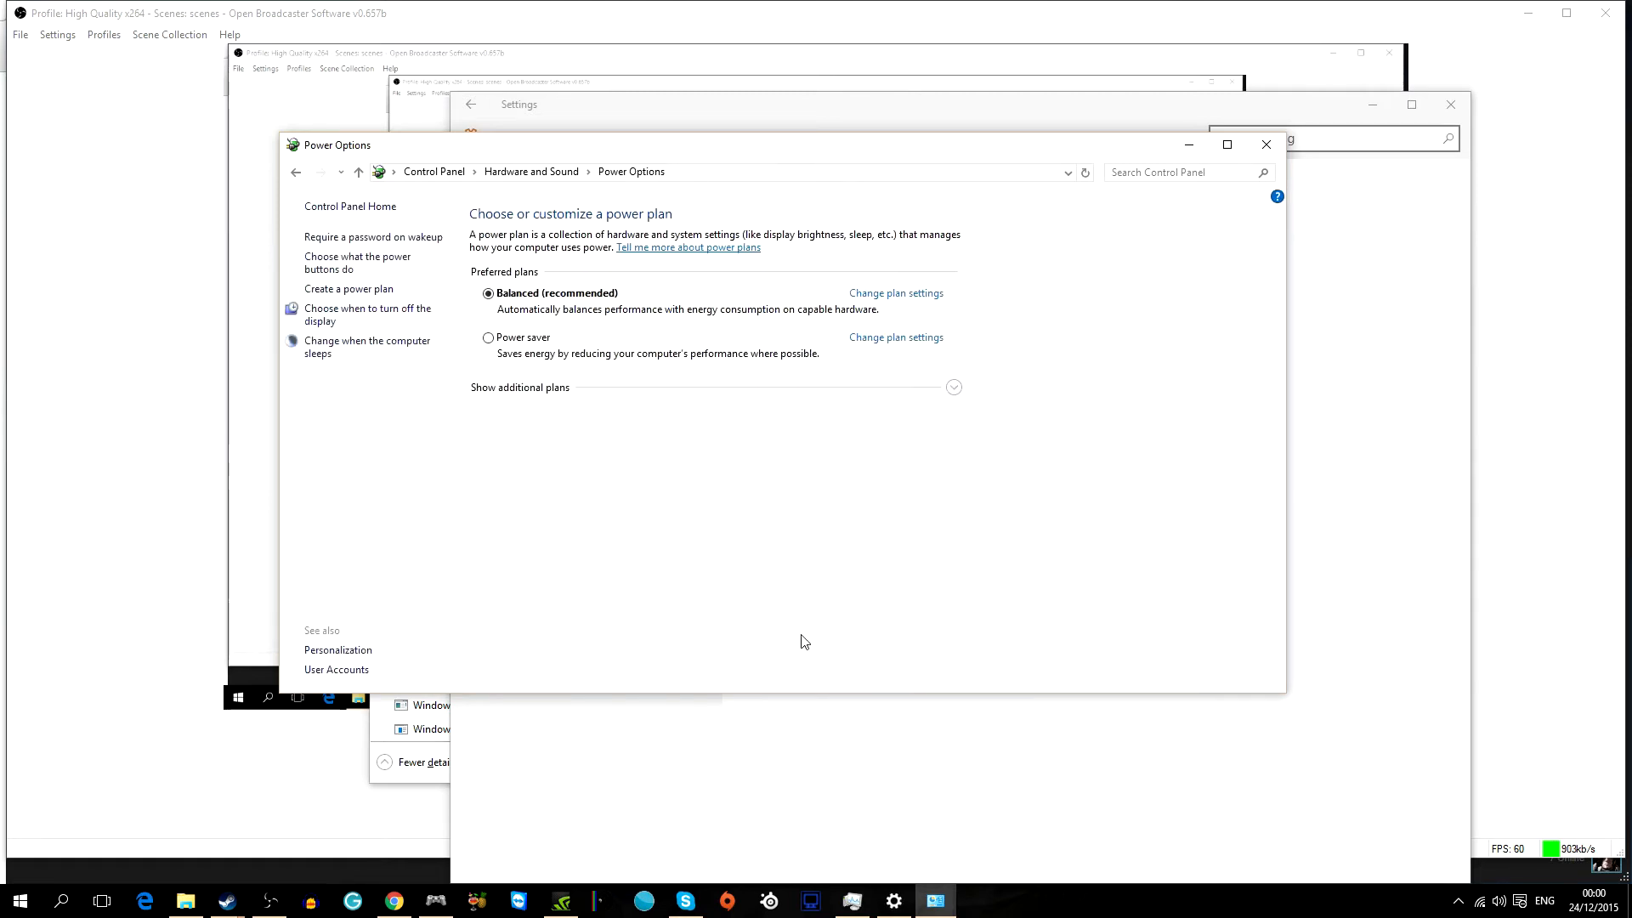
{"action": "left_click", "coordinate": [18, 900]}
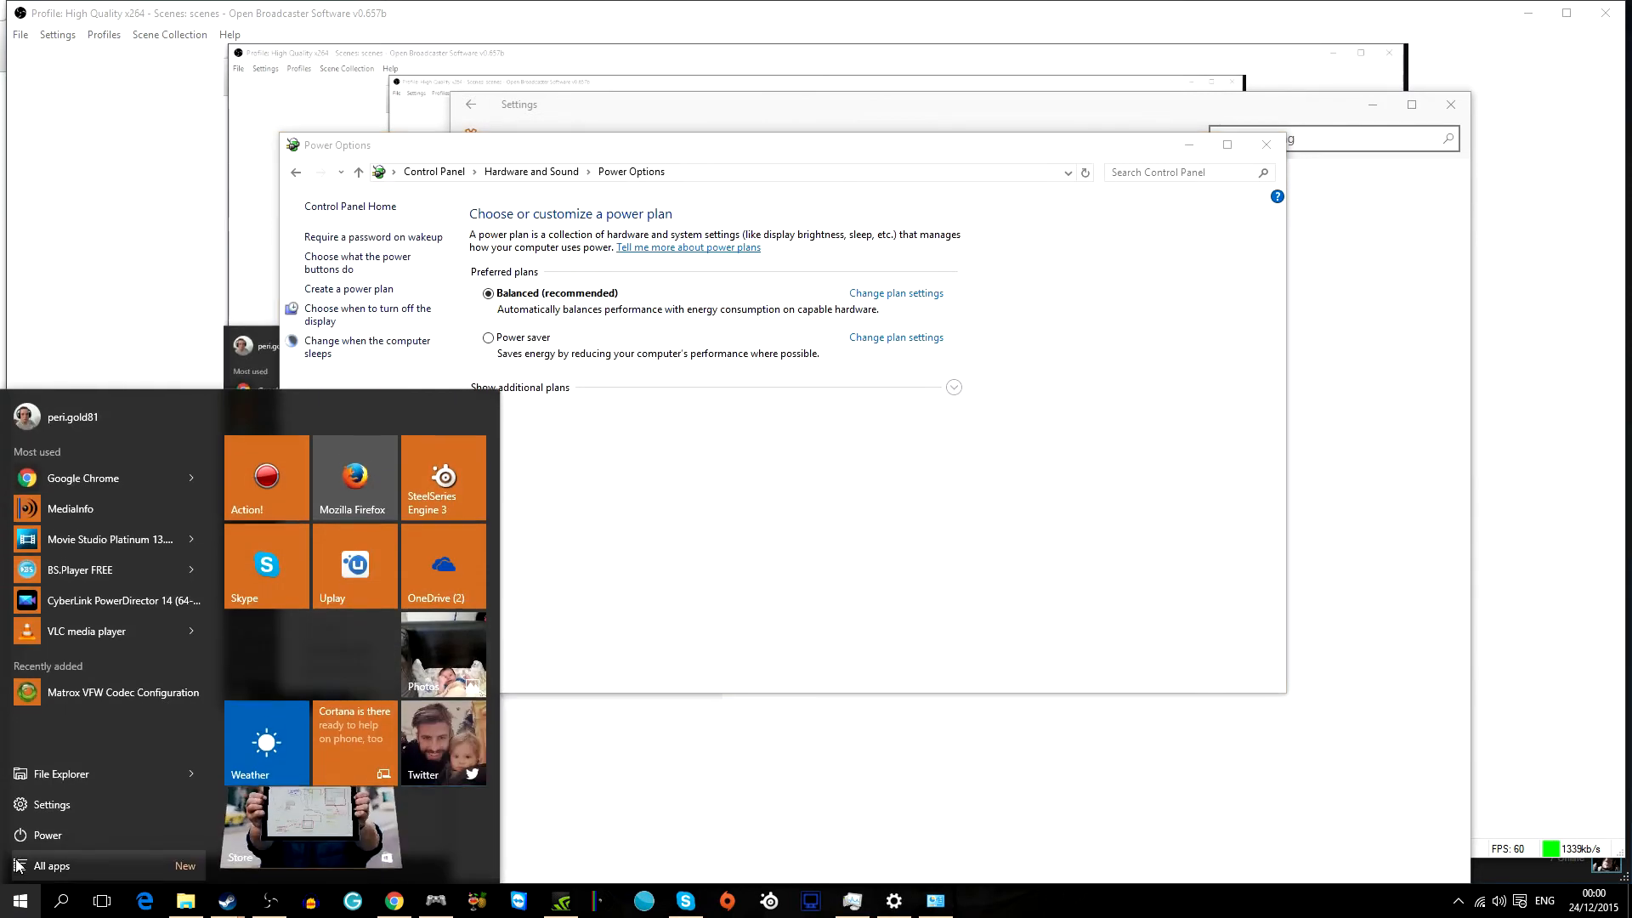
{"action": "left_click", "coordinate": [47, 835]}
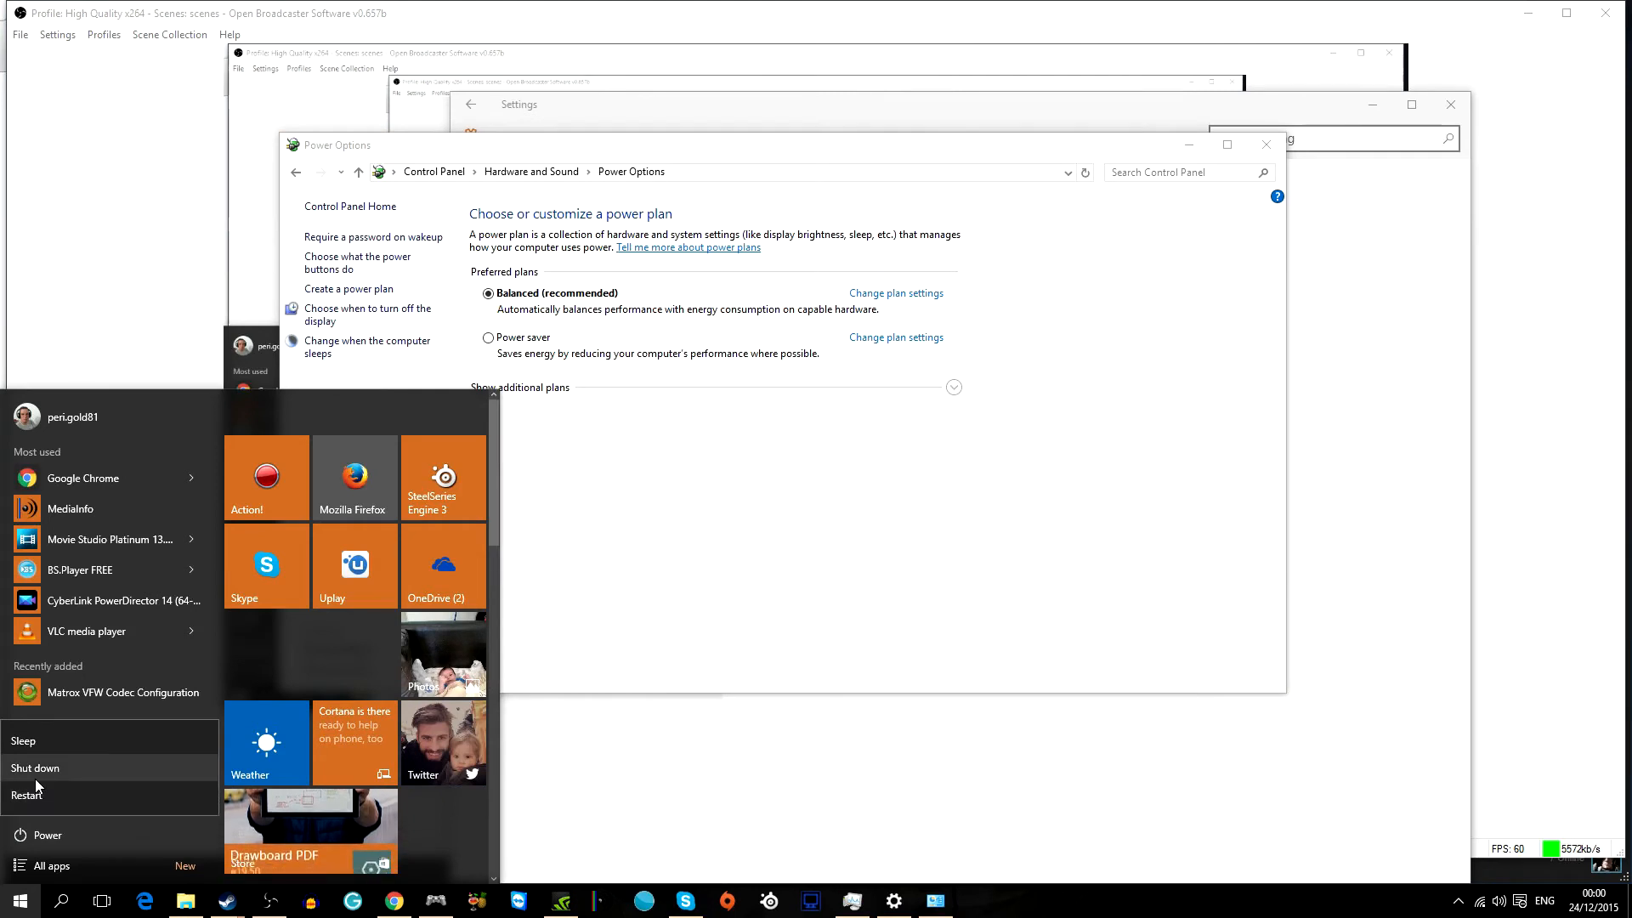